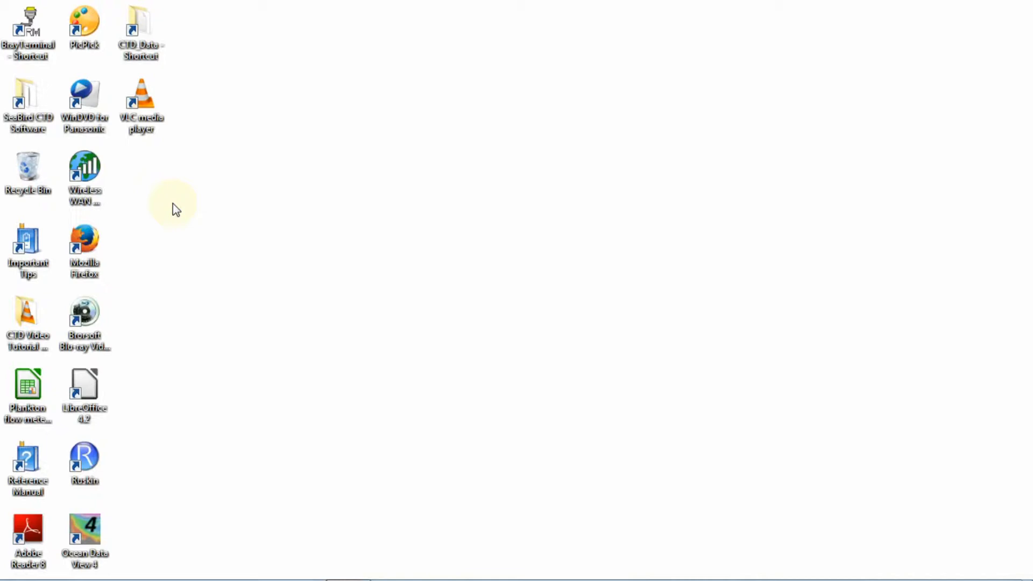
{"action": "mouse_move", "coordinate": [23, 570]}
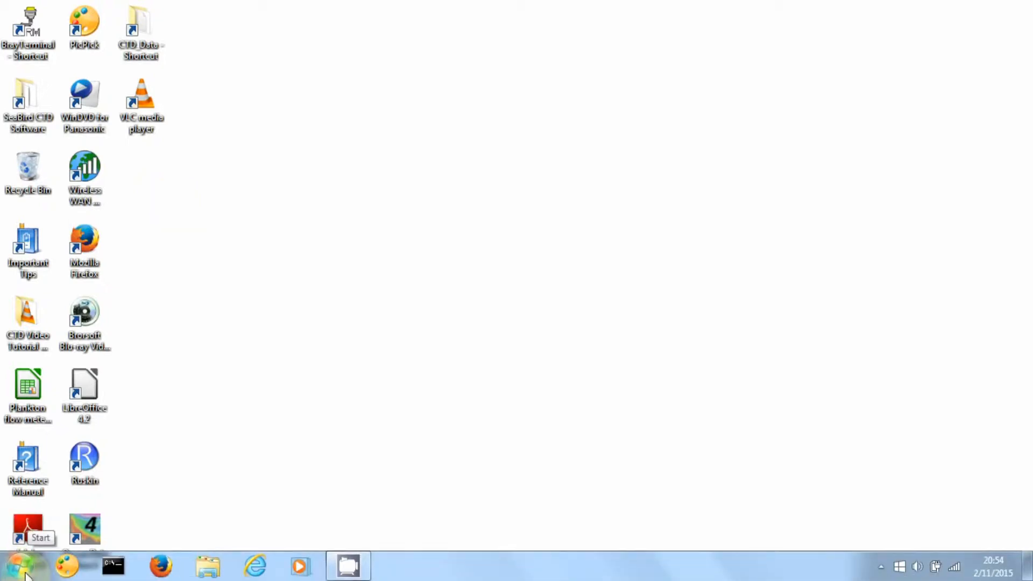
Search the Start menu for 'dev' to find Device Manager.
{"action": "left_click", "coordinate": [18, 566]}
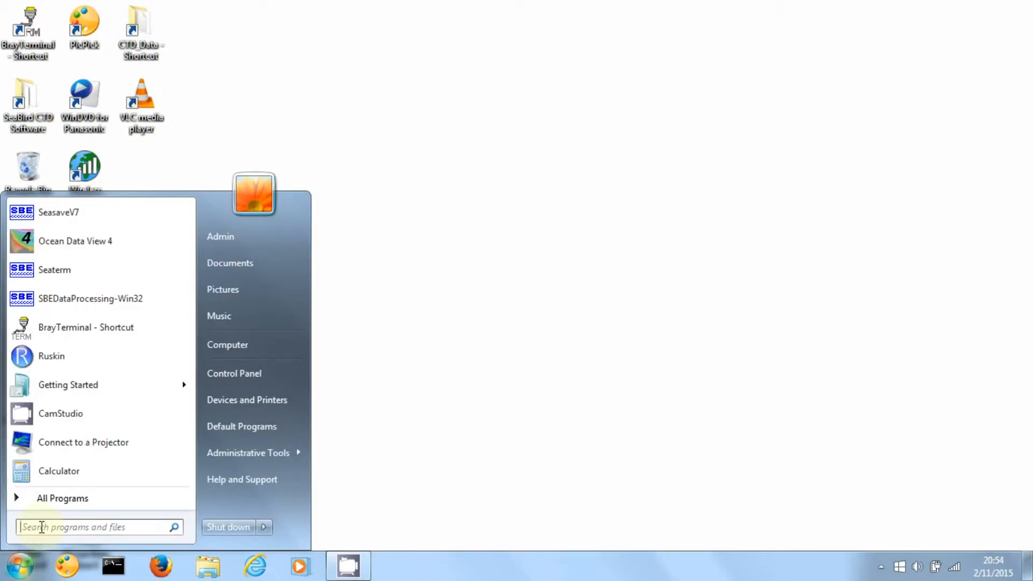
{"action": "type", "text": "dev"}
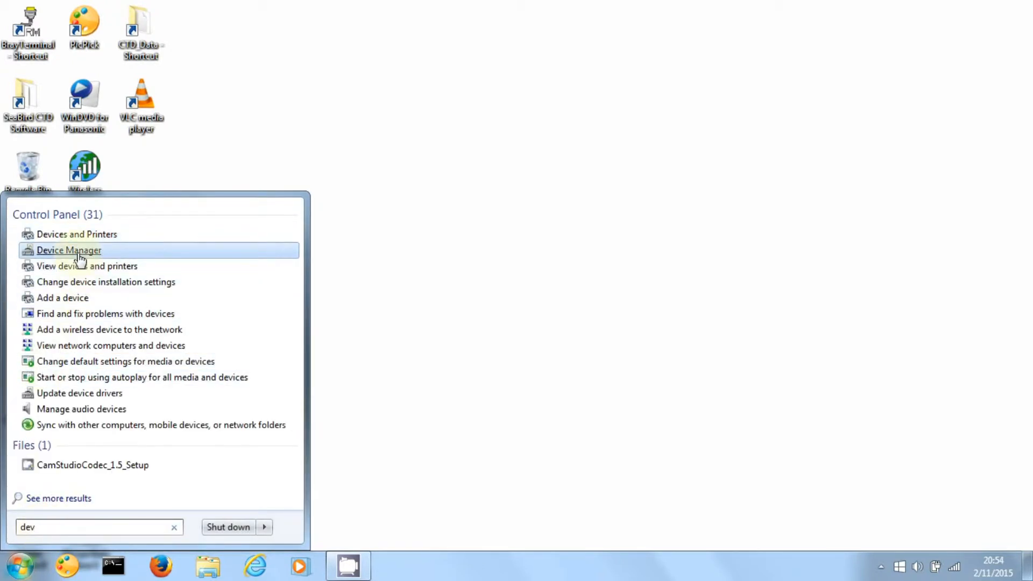
Launch Device Manager and expand Ports (COM & LPT) to reveal Prolific USB-to-Serial on COM2.
{"action": "left_click", "coordinate": [69, 250]}
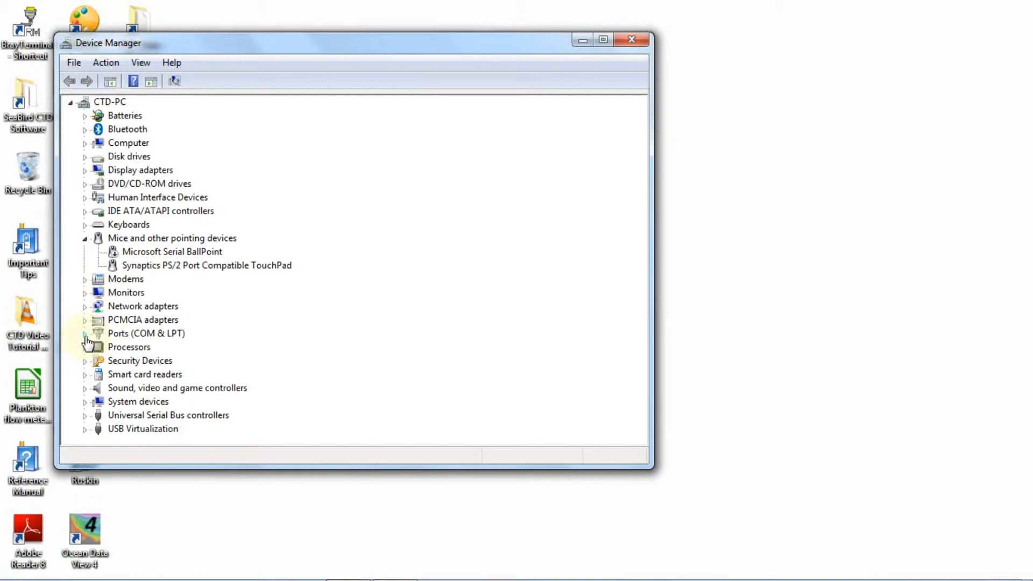
{"action": "left_click", "coordinate": [85, 333]}
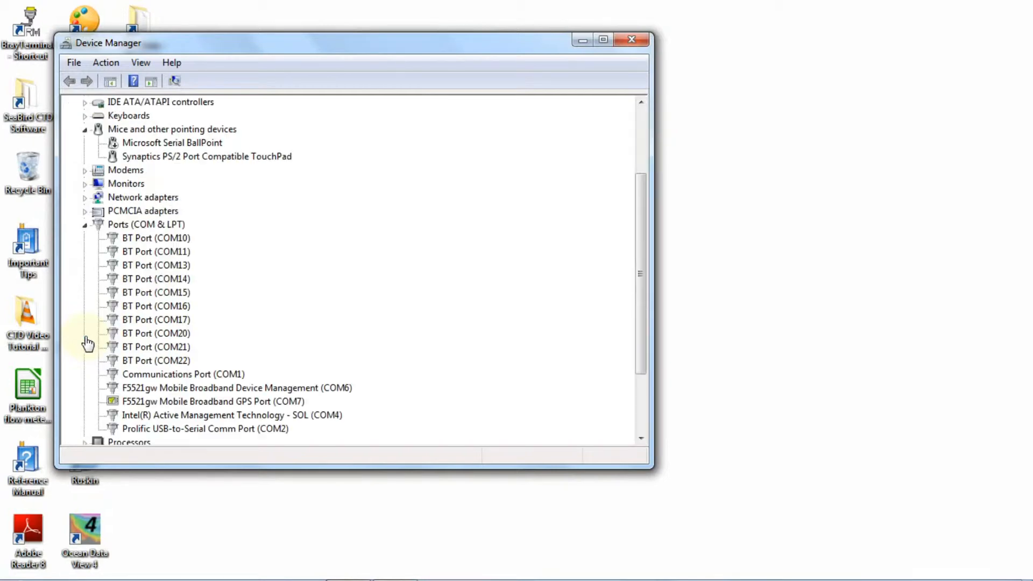
{"action": "mouse_move", "coordinate": [157, 366]}
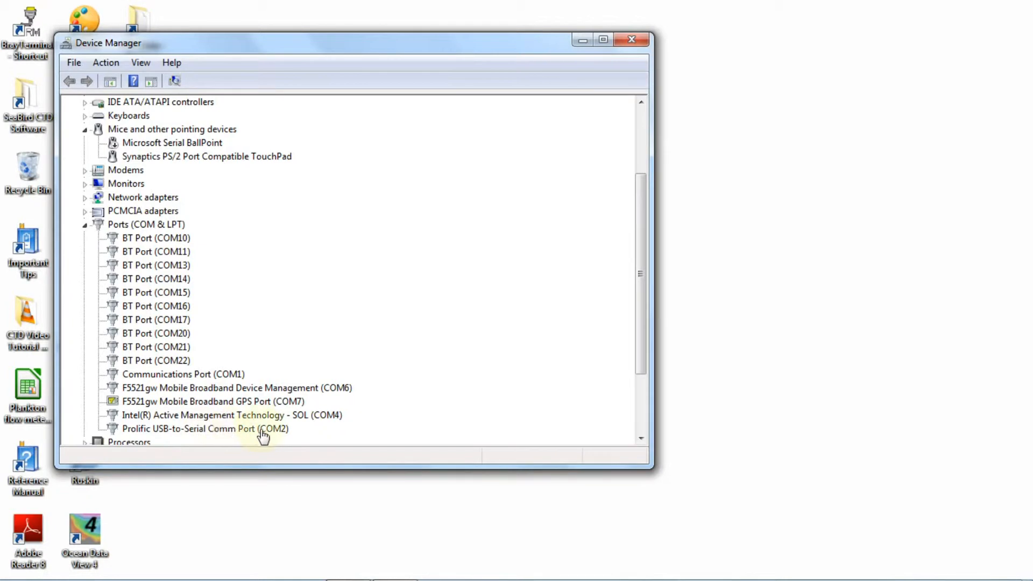
{"action": "mouse_move", "coordinate": [279, 434]}
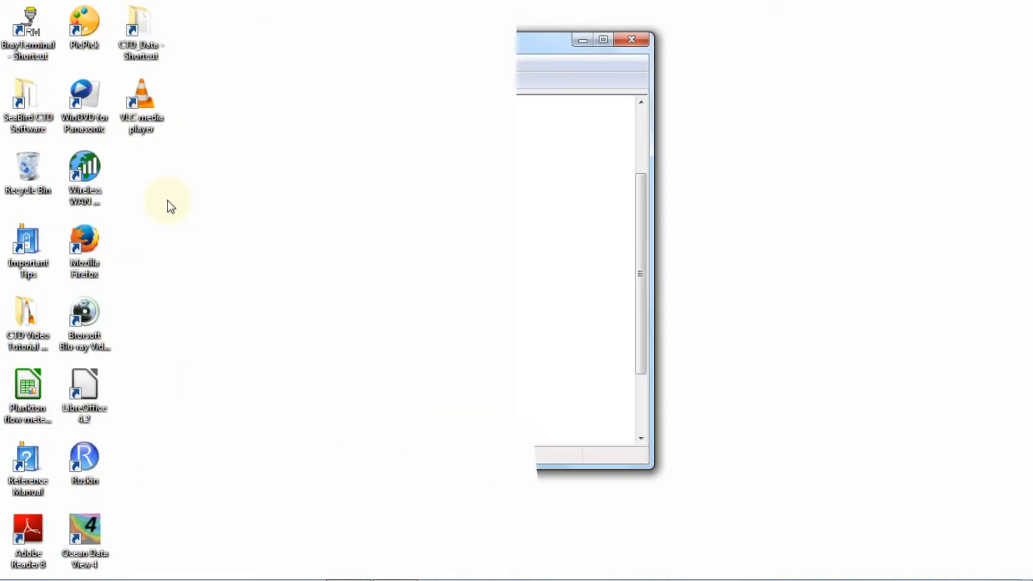
Close Device Manager and reopen the Start menu.
{"action": "left_click", "coordinate": [631, 40]}
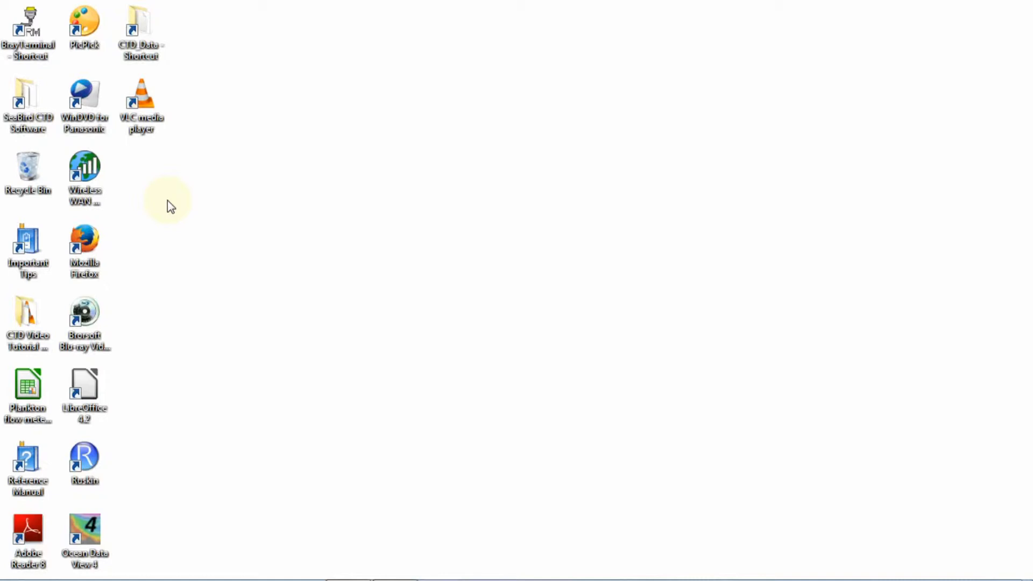
{"action": "left_click", "coordinate": [20, 565]}
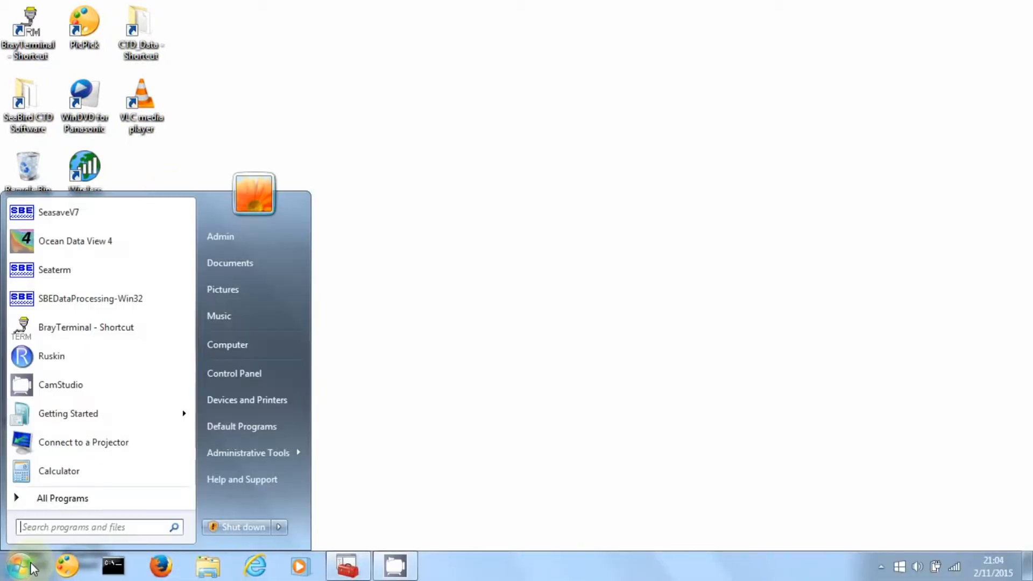
{"action": "mouse_move", "coordinate": [71, 220]}
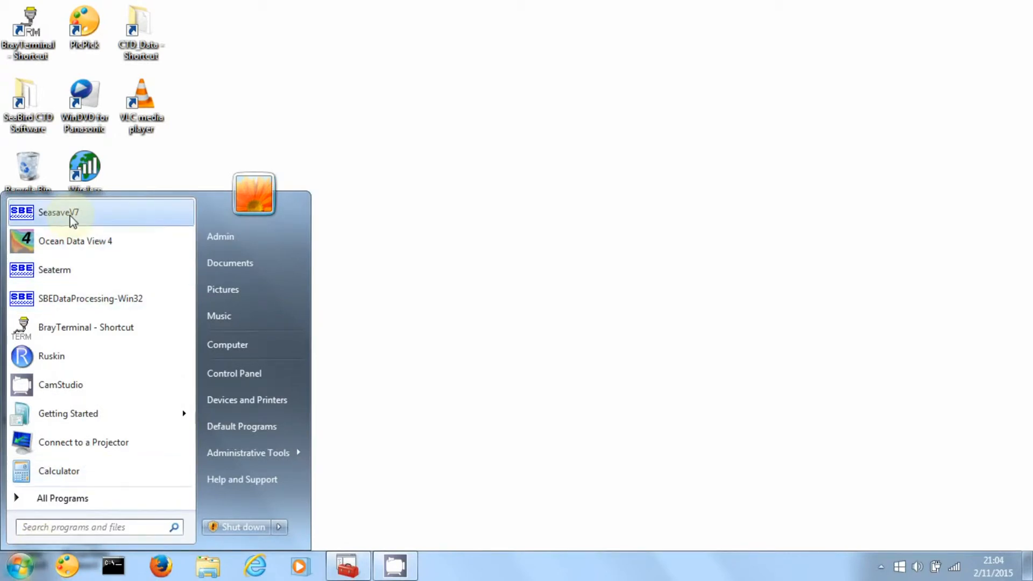
Launch Seasave V7 from the Start menu.
{"action": "left_click", "coordinate": [65, 212]}
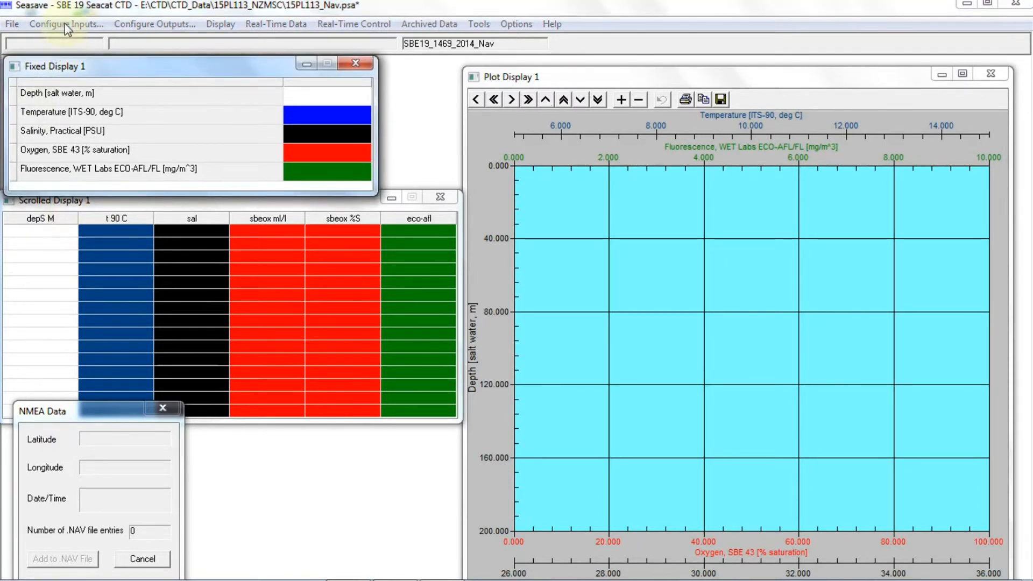
Open Configure Inputs to view the SBE19_1469_2014_Nav.xmlcon configuration.
{"action": "left_click", "coordinate": [66, 24]}
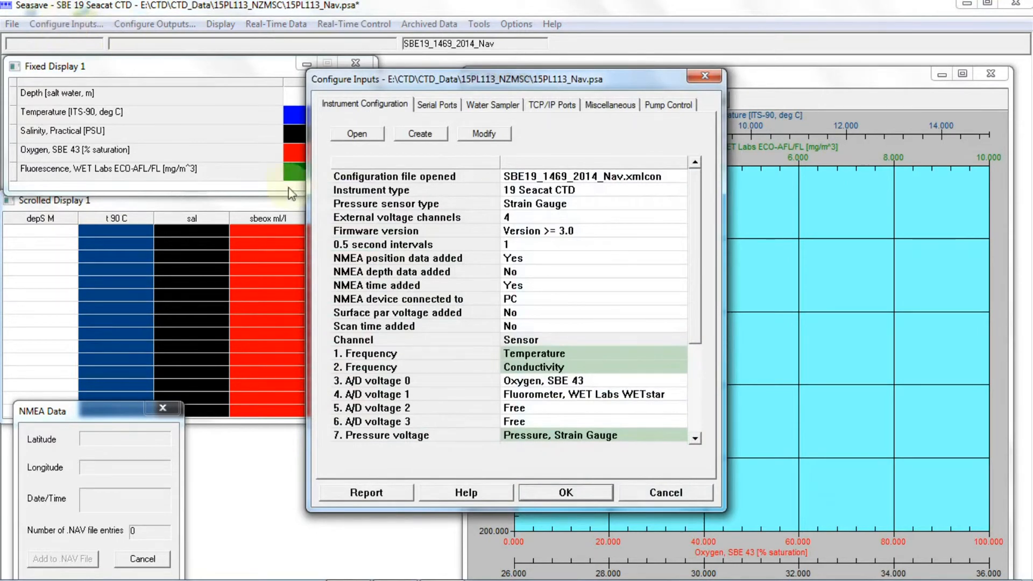
{"action": "mouse_move", "coordinate": [585, 150]}
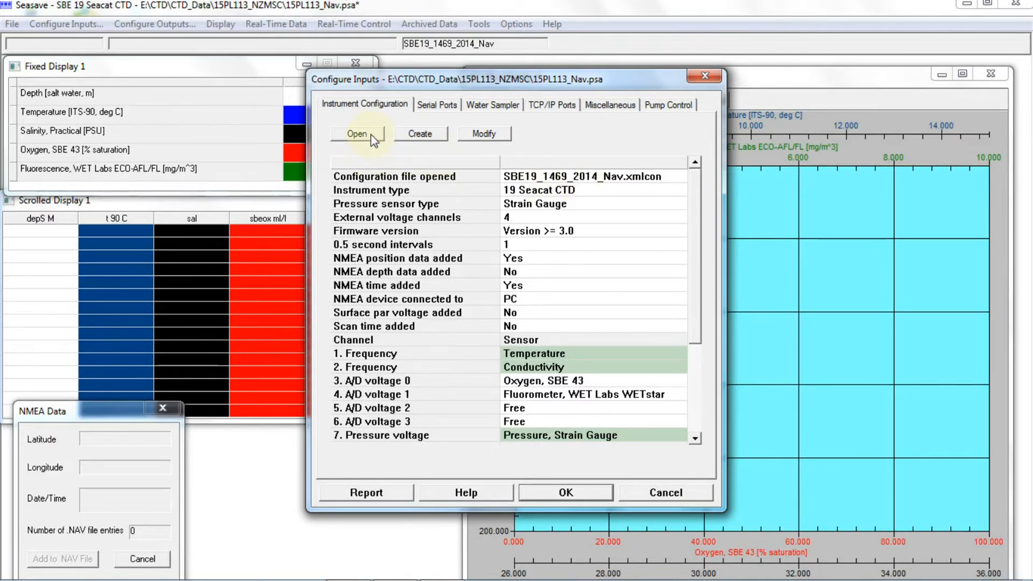
Load the SBE25_0352_2012_Nav.xmlcon configuration file for the 25 Sealogger CTD.
{"action": "left_click", "coordinate": [357, 134]}
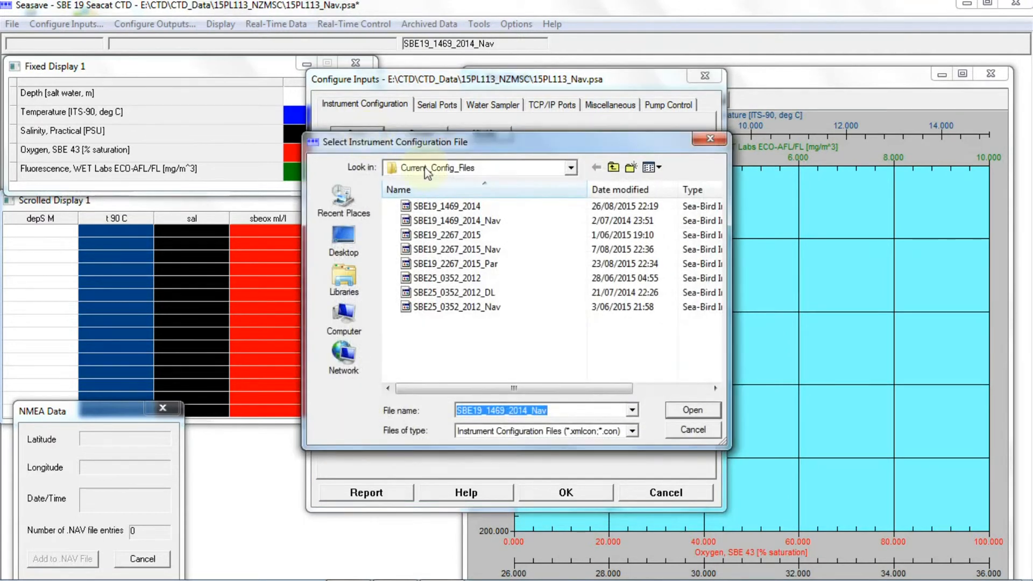
{"action": "left_click", "coordinate": [570, 167]}
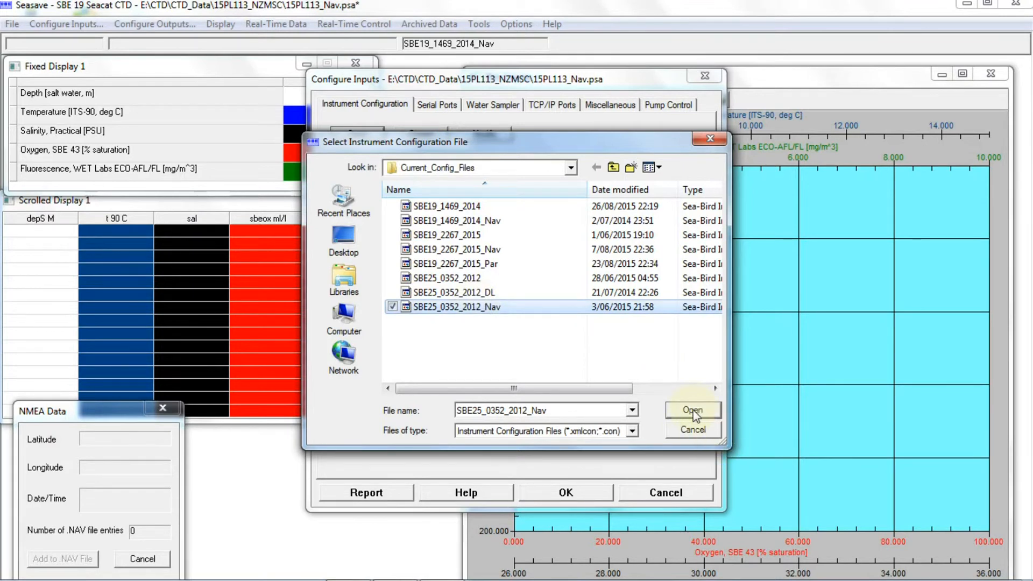
{"action": "left_click", "coordinate": [692, 410]}
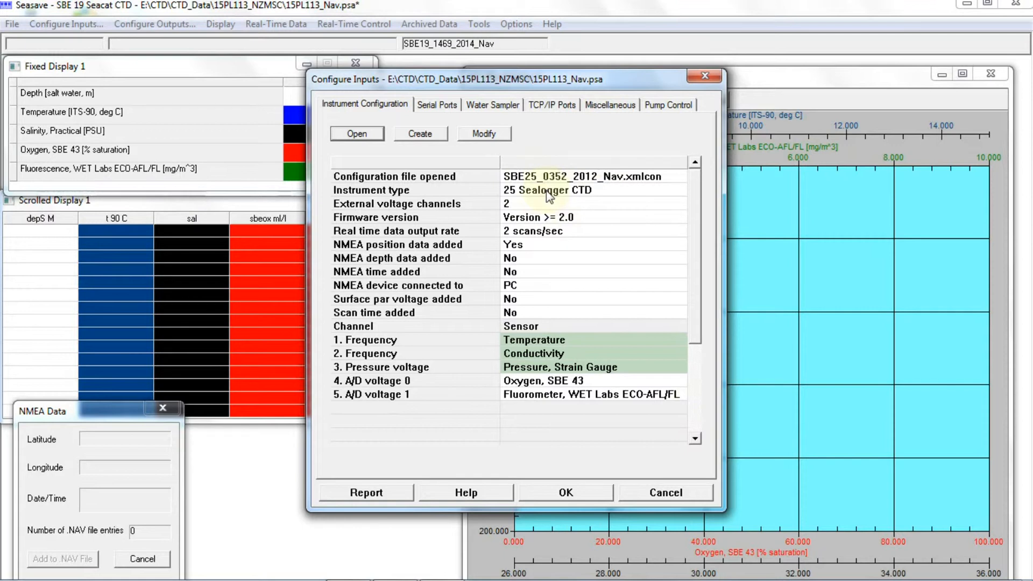
{"action": "mouse_move", "coordinate": [552, 198]}
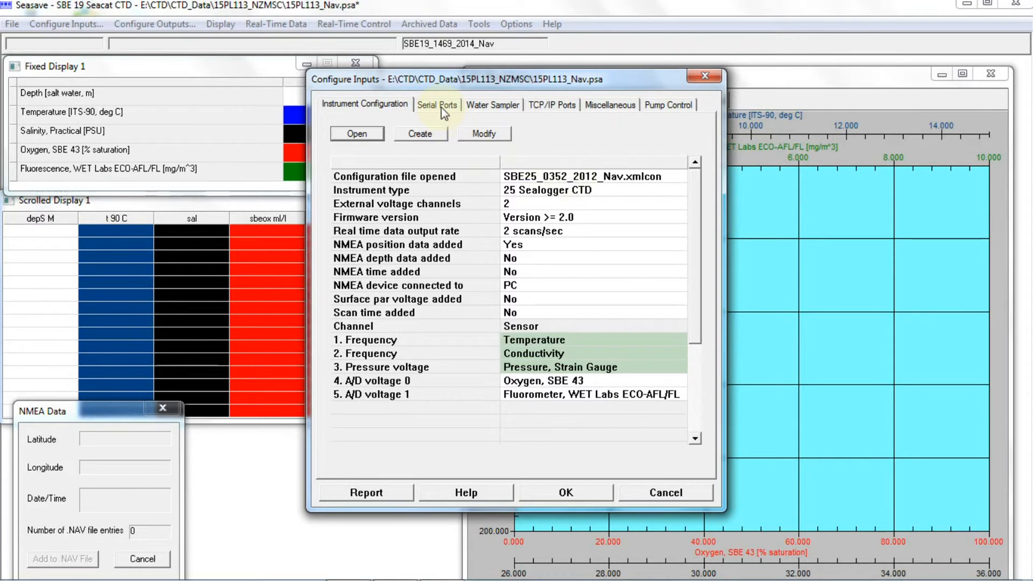
Set the CTD serial port on COM1 to 4800 baud.
{"action": "left_click", "coordinate": [437, 105]}
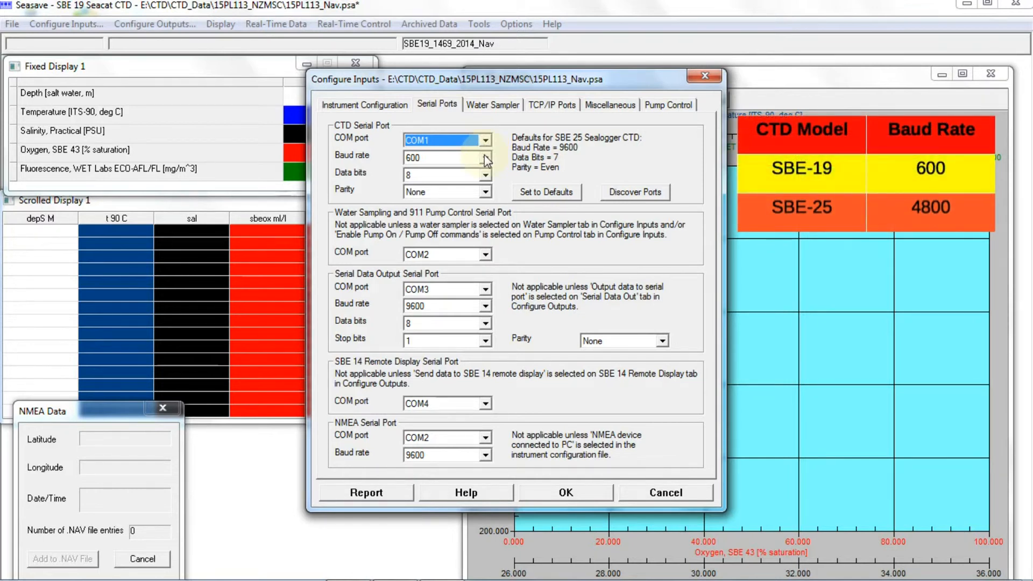
{"action": "left_click", "coordinate": [483, 158]}
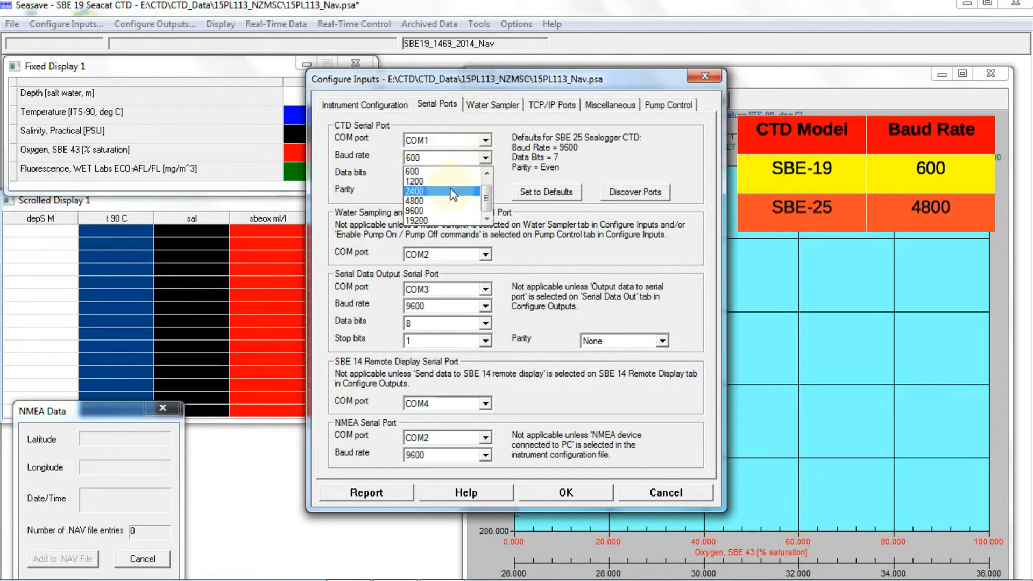
{"action": "mouse_move", "coordinate": [446, 200]}
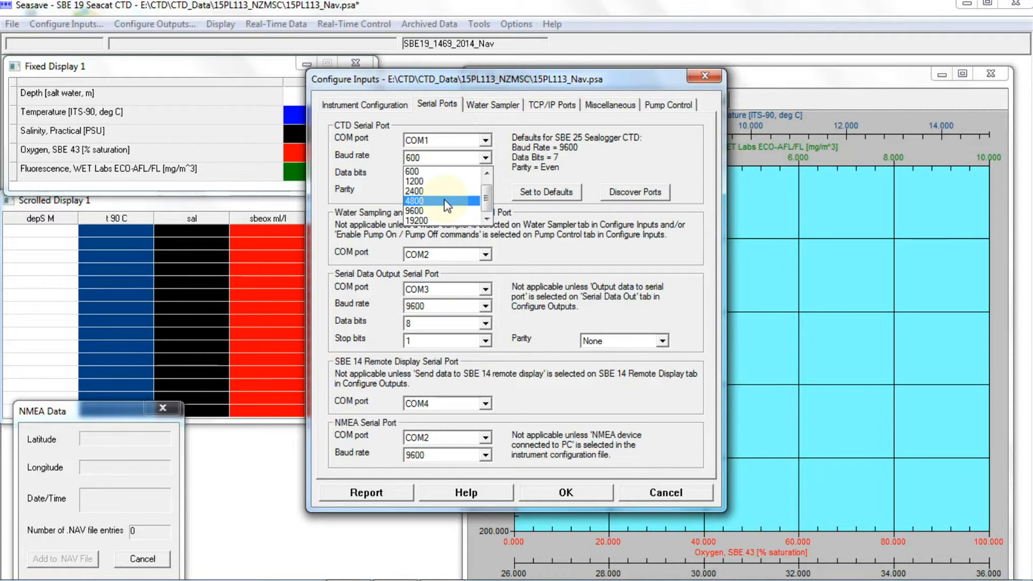
{"action": "left_click", "coordinate": [414, 200]}
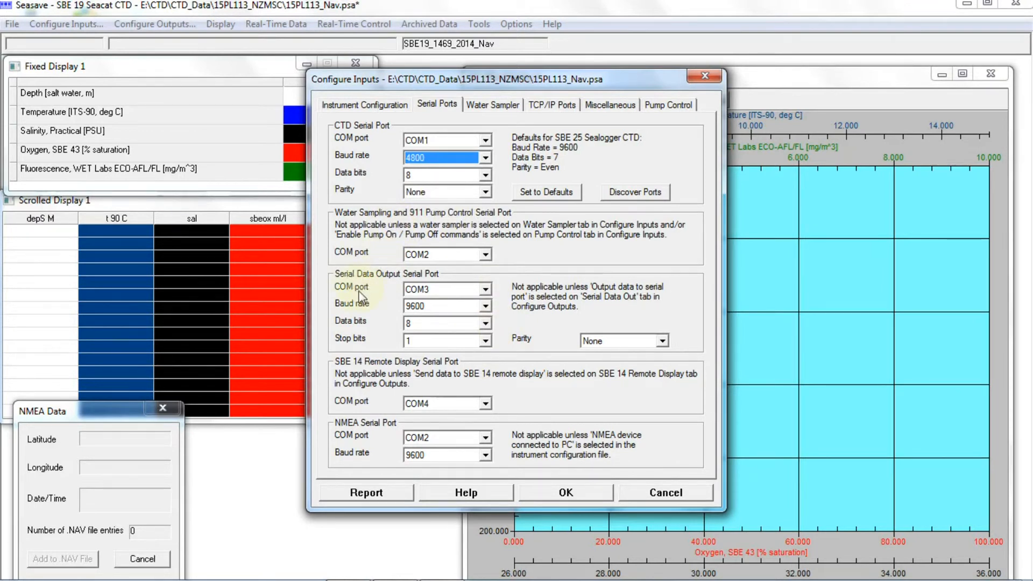
{"action": "mouse_move", "coordinate": [384, 430]}
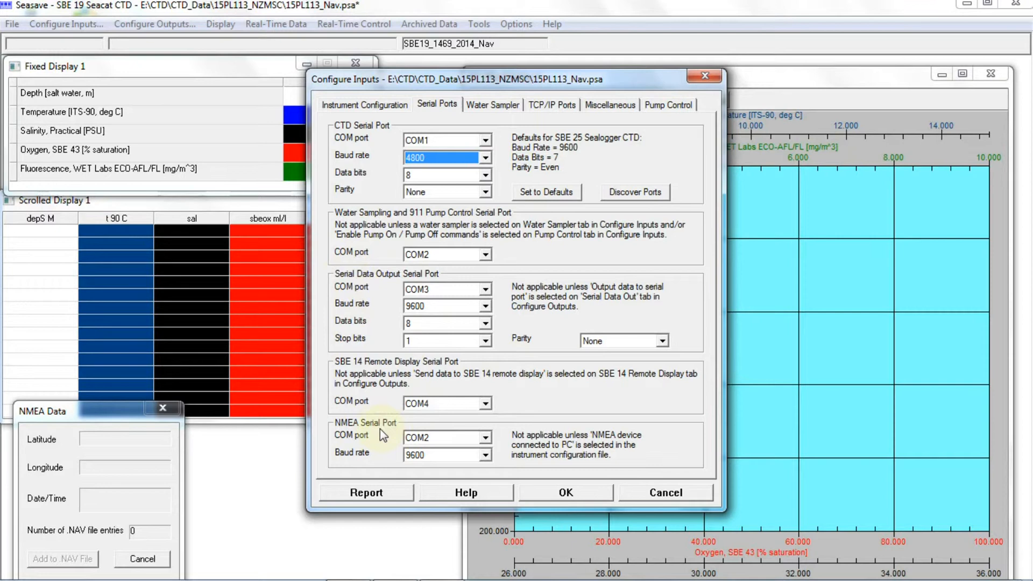
{"action": "mouse_move", "coordinate": [394, 448]}
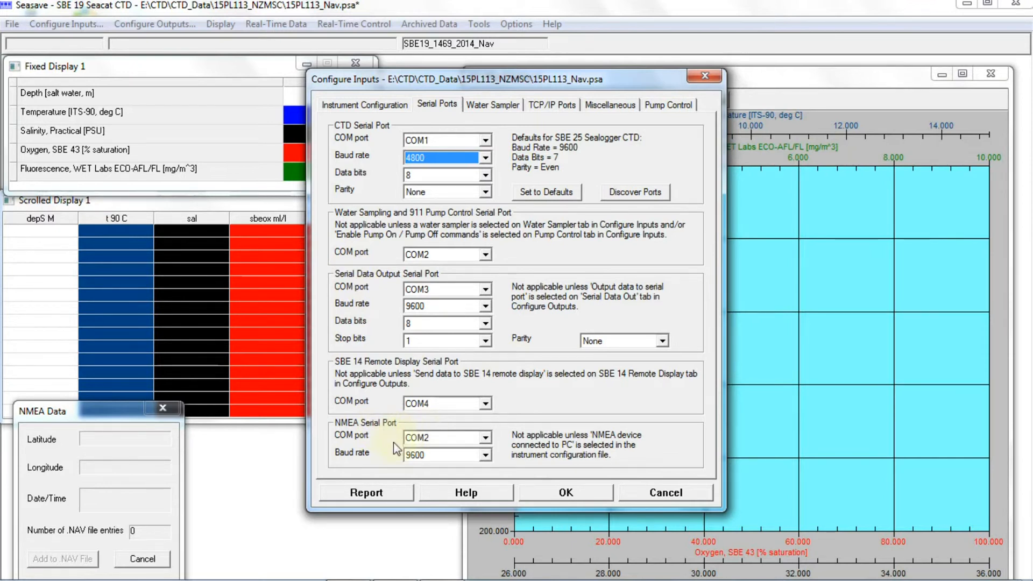
{"action": "mouse_move", "coordinate": [384, 431]}
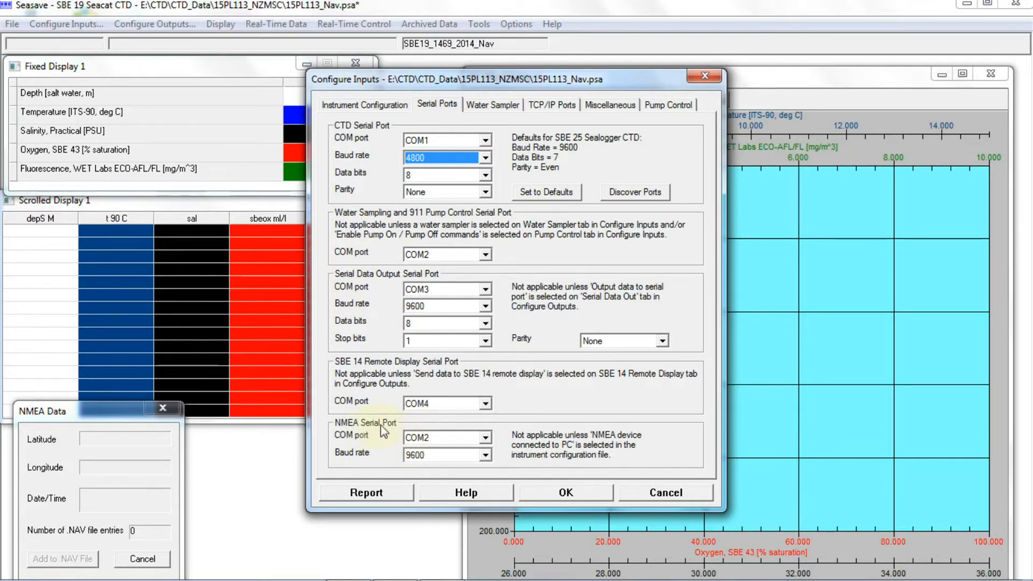
{"action": "mouse_move", "coordinate": [495, 437]}
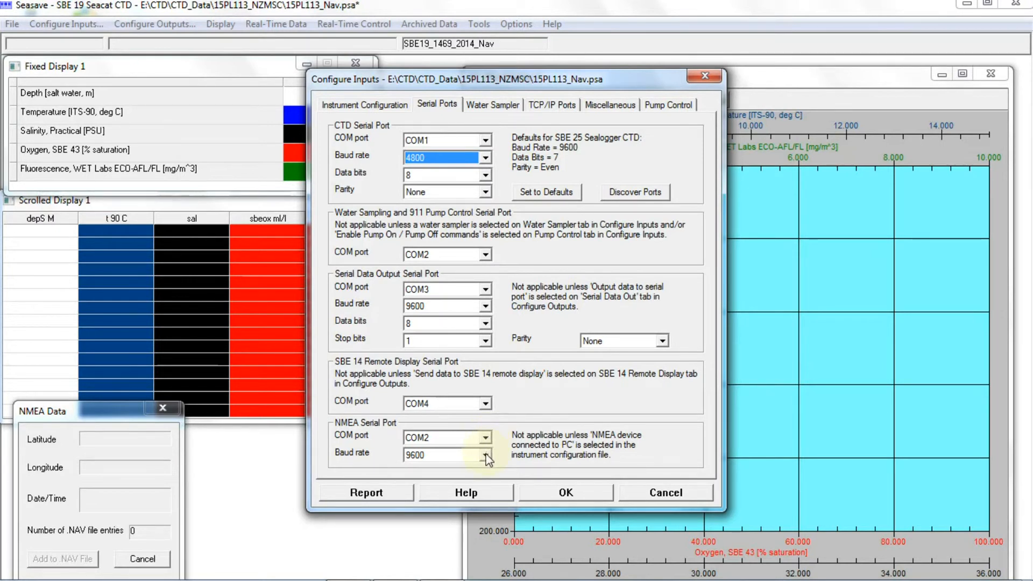
{"action": "mouse_move", "coordinate": [513, 467]}
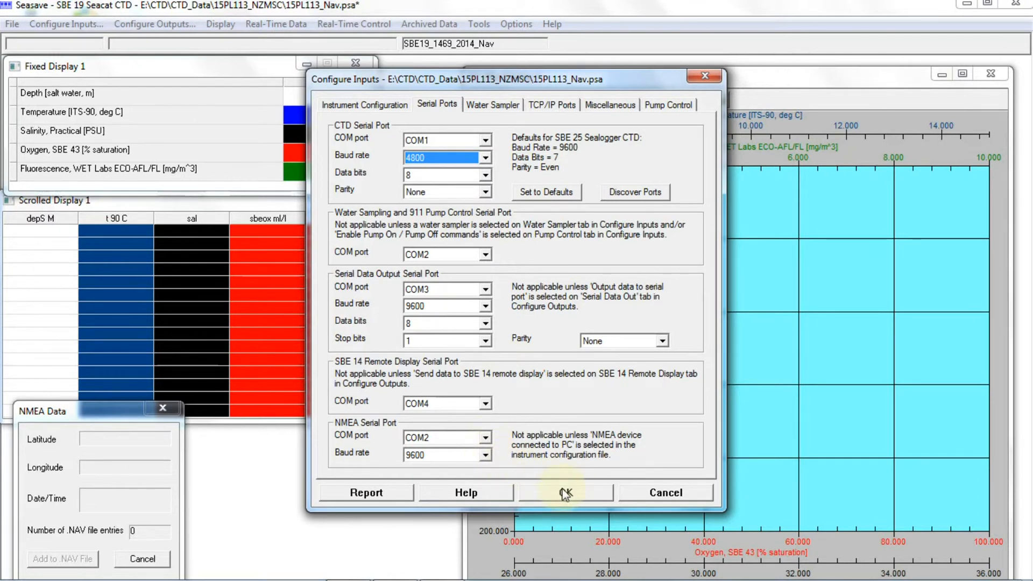
Close Configure Inputs and open the Real-Time Data Start dialog.
{"action": "left_click", "coordinate": [566, 492]}
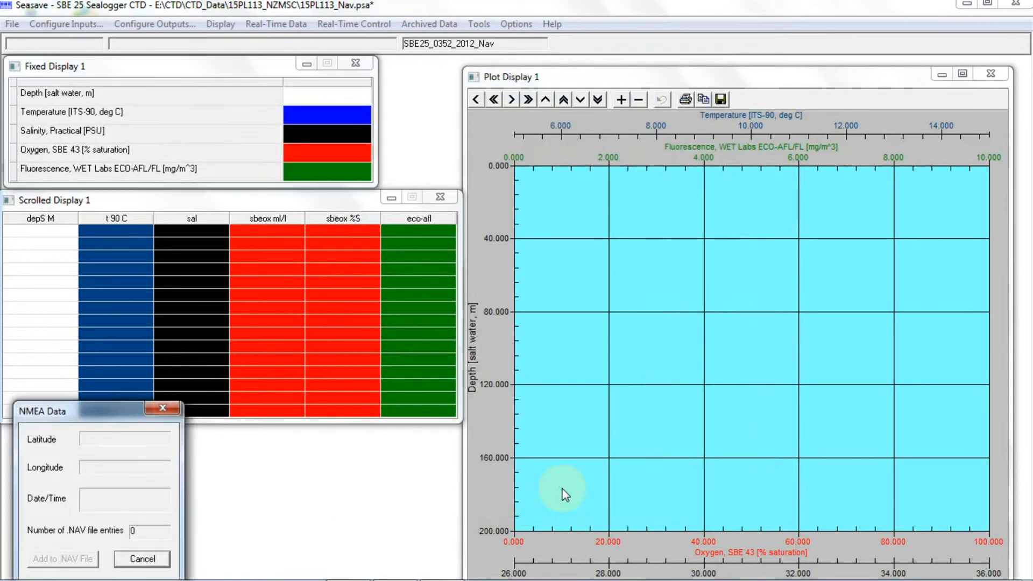
{"action": "mouse_move", "coordinate": [172, 88]}
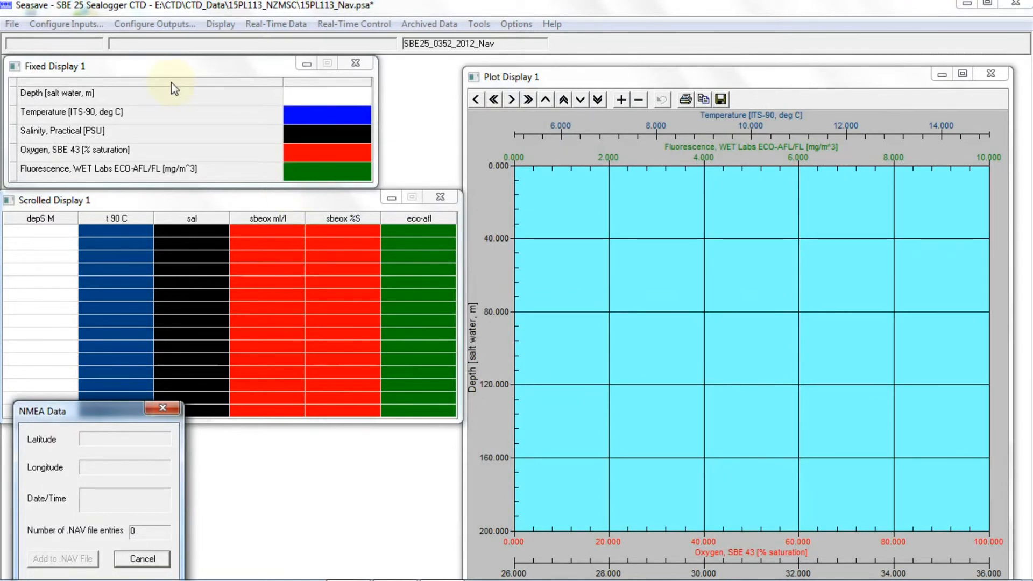
{"action": "mouse_move", "coordinate": [273, 71]}
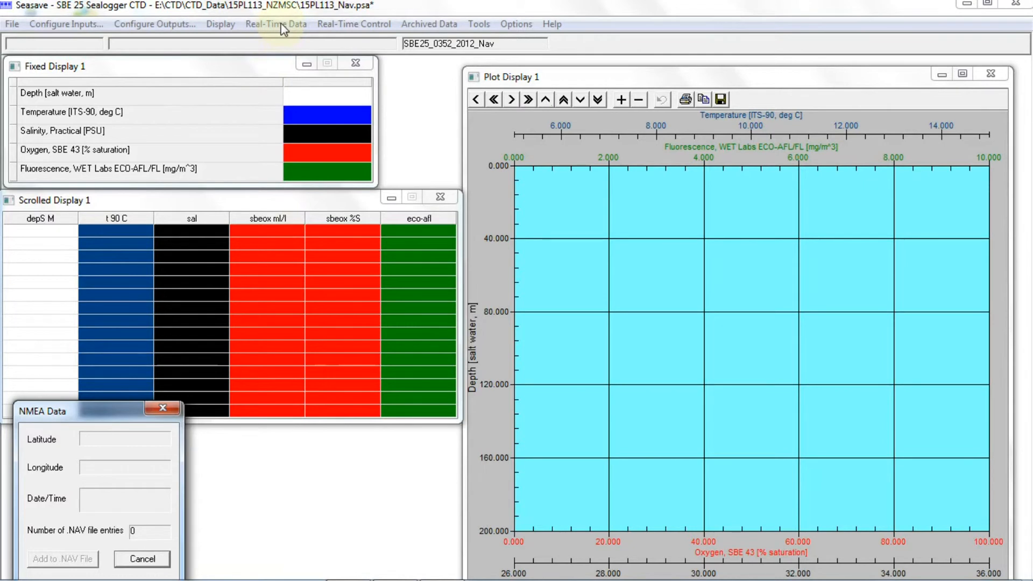
{"action": "left_click", "coordinate": [276, 23]}
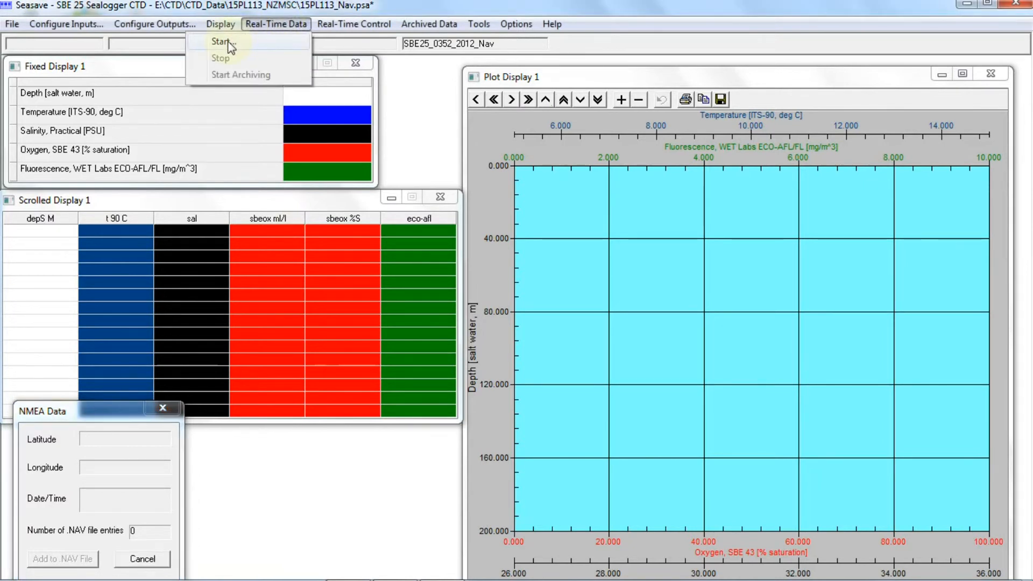
{"action": "left_click", "coordinate": [222, 41]}
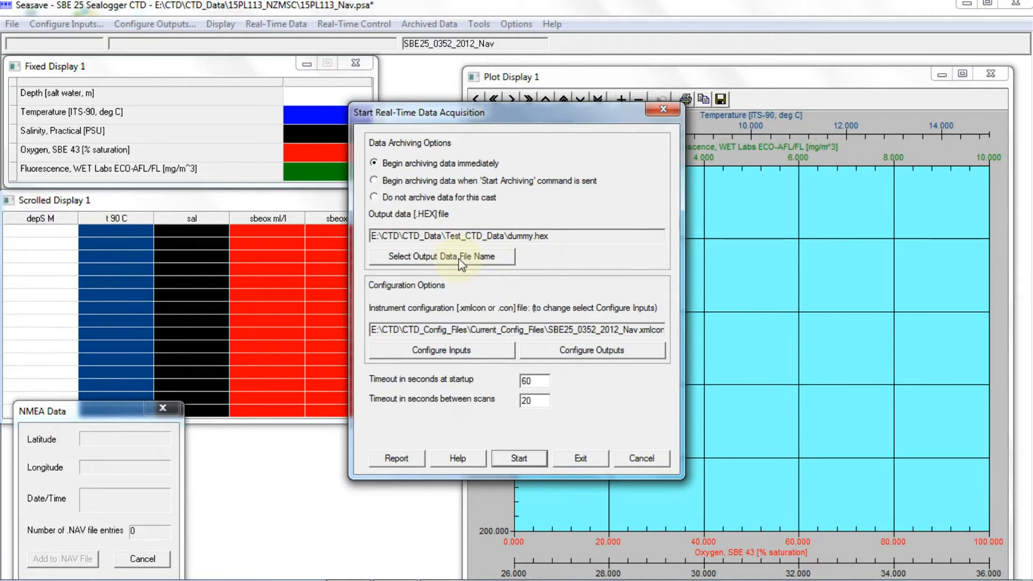
Choose dummy.hex as the output data file, confirm replacing it, and start acquisition.
{"action": "left_click", "coordinate": [441, 256]}
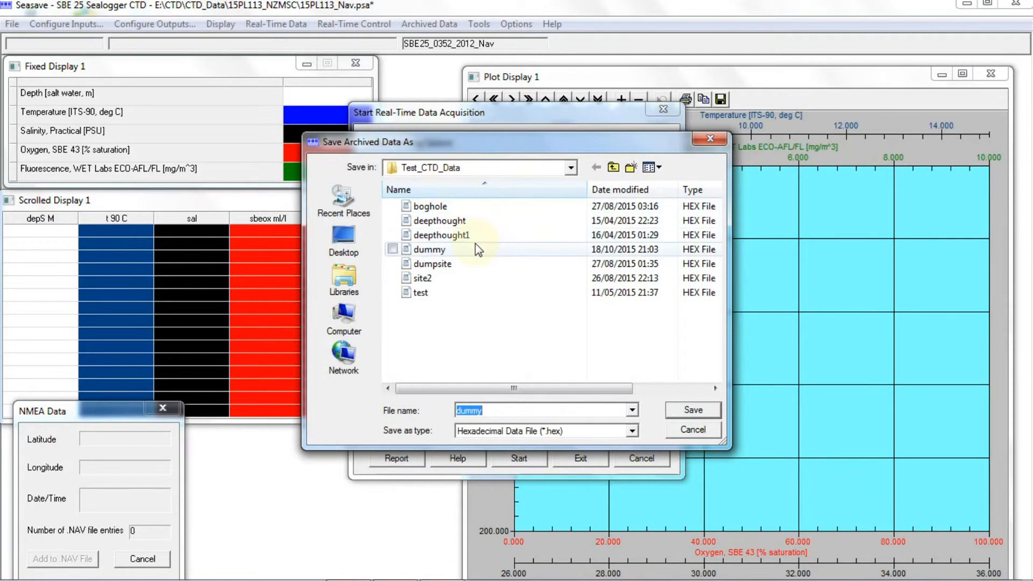
{"action": "mouse_move", "coordinate": [430, 249]}
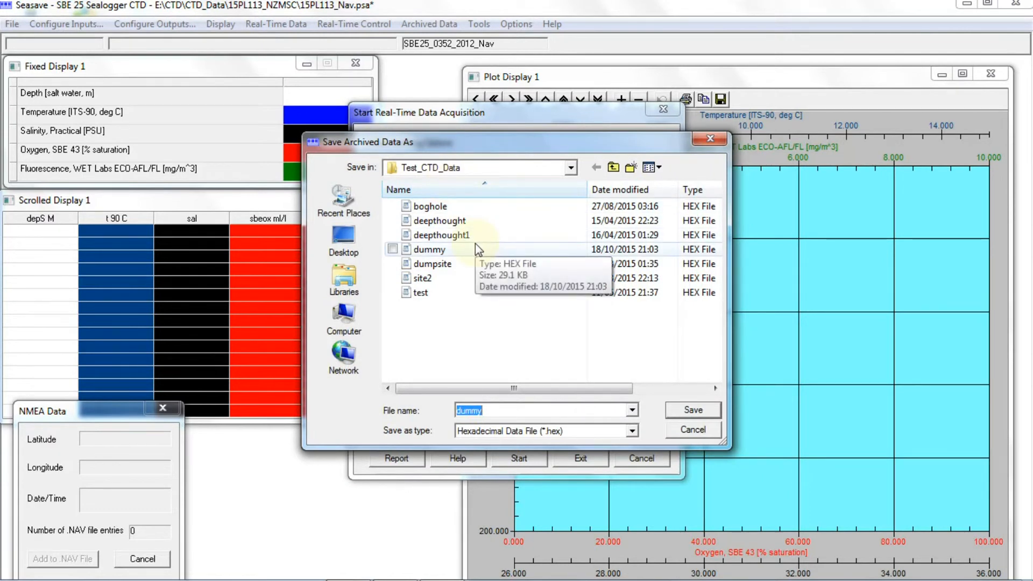
{"action": "left_click", "coordinate": [431, 249]}
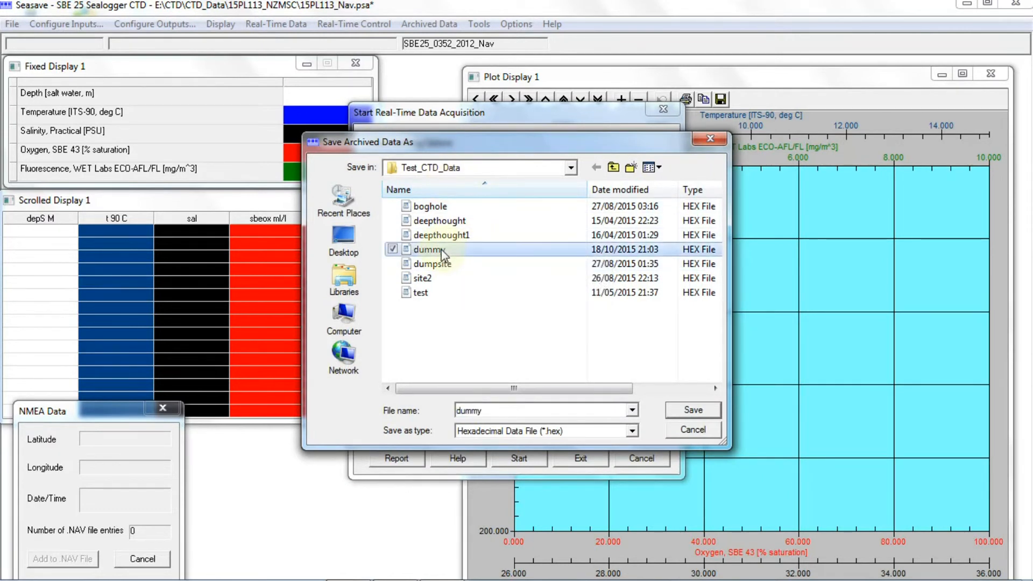
{"action": "left_click", "coordinate": [691, 410]}
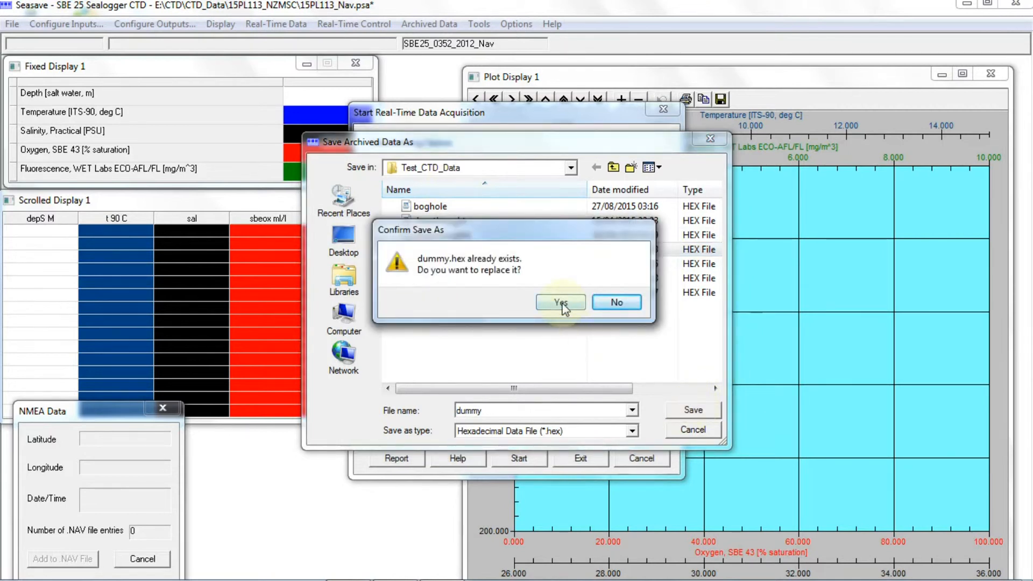
{"action": "left_click", "coordinate": [559, 301]}
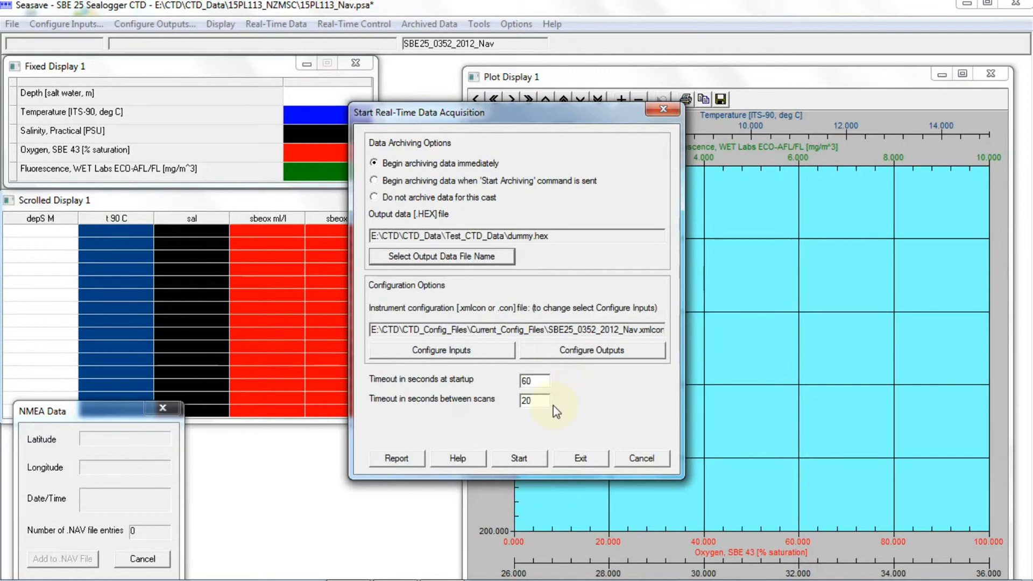
{"action": "left_click", "coordinate": [520, 458]}
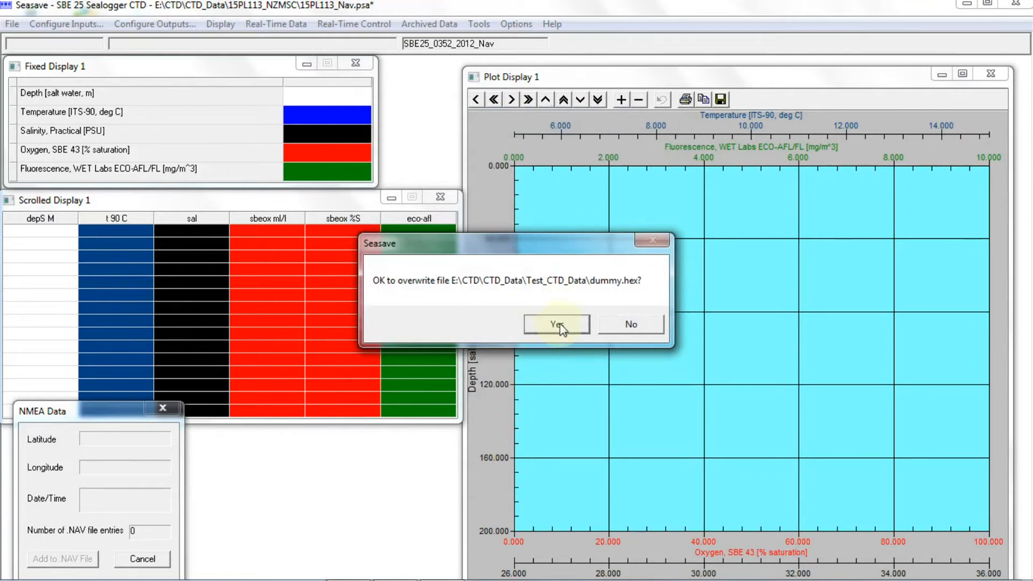
Approve overwriting dummy.hex and accept blank header information.
{"action": "left_click", "coordinate": [556, 324]}
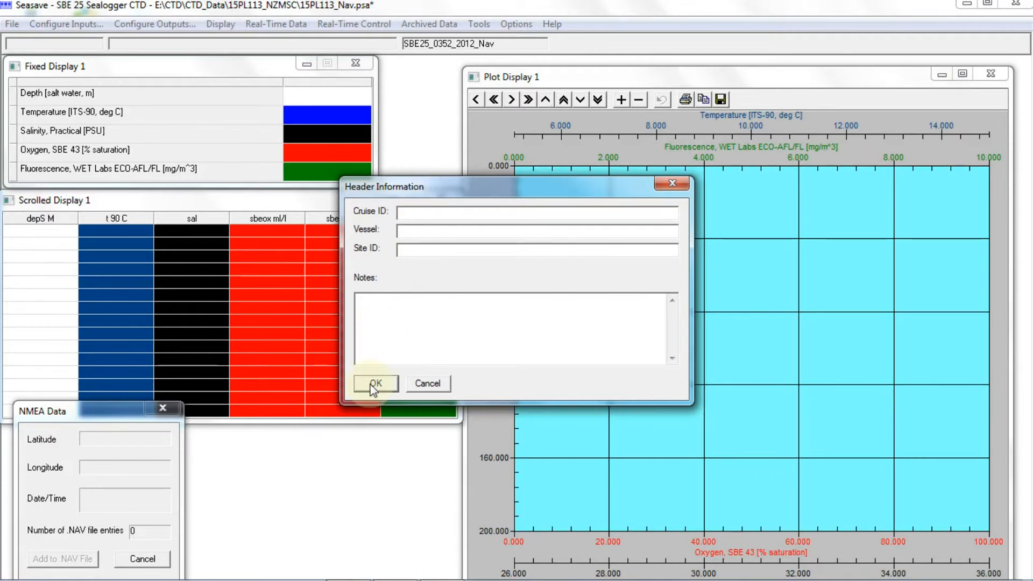
{"action": "left_click", "coordinate": [374, 383]}
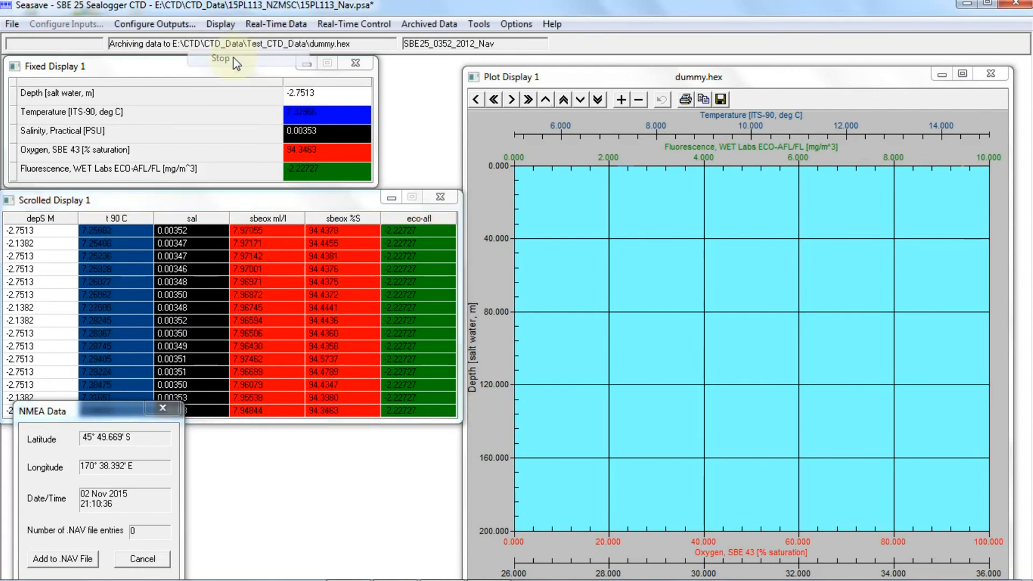
Stop real-time acquisition after 245 scans, keeping the archived data in dummy.hex.
{"action": "left_click", "coordinate": [220, 59]}
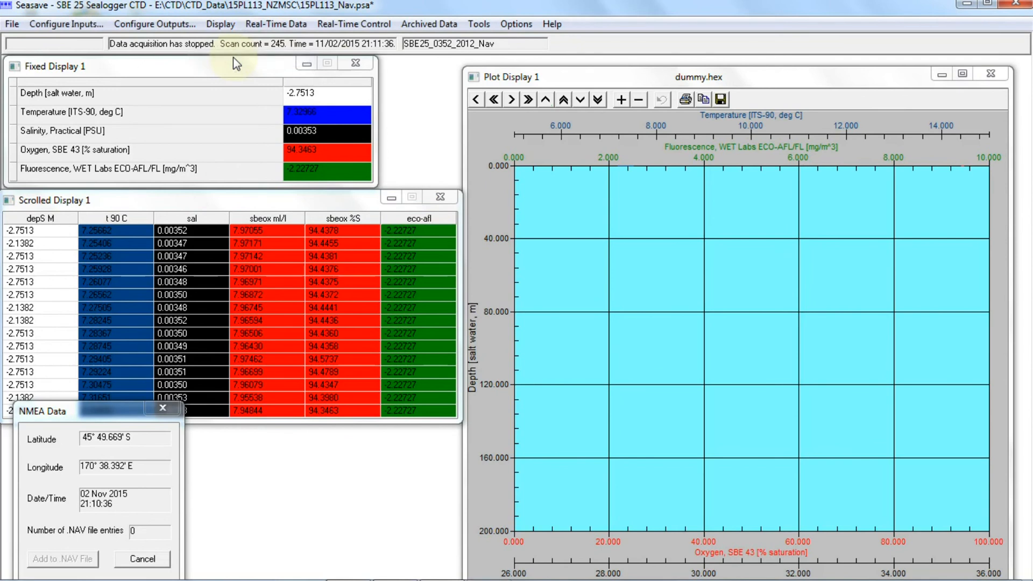